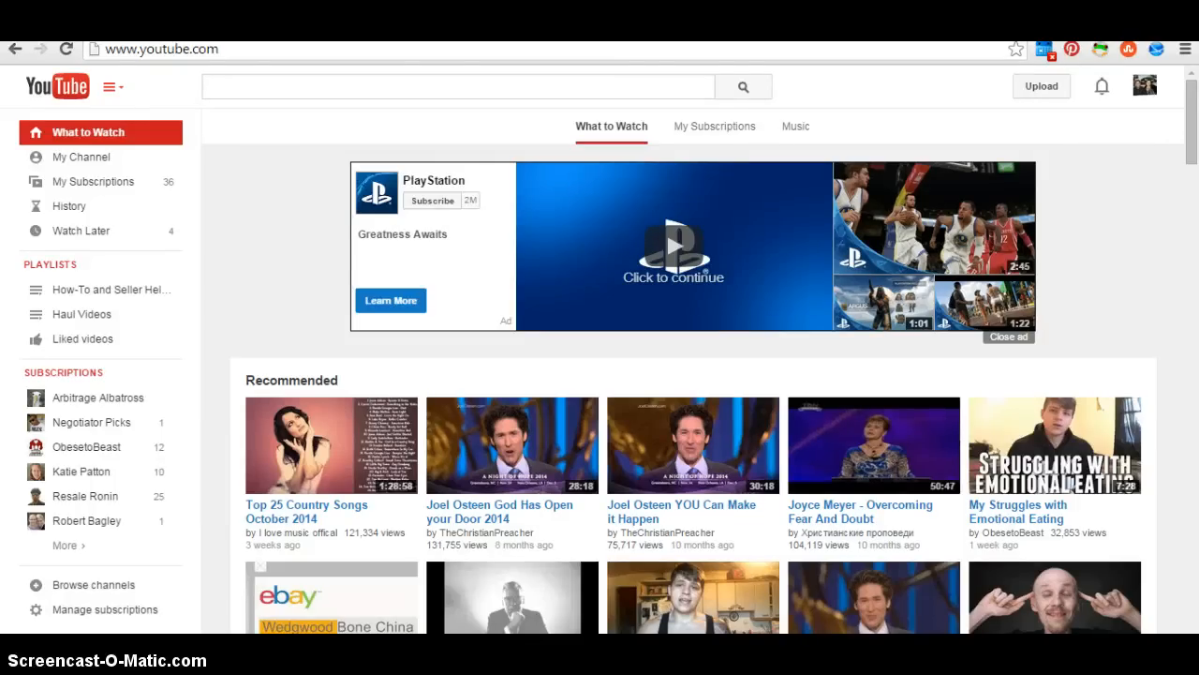
Go to My Channel to show the Pinching Pesos channel home page
{"action": "left_click", "coordinate": [460, 86]}
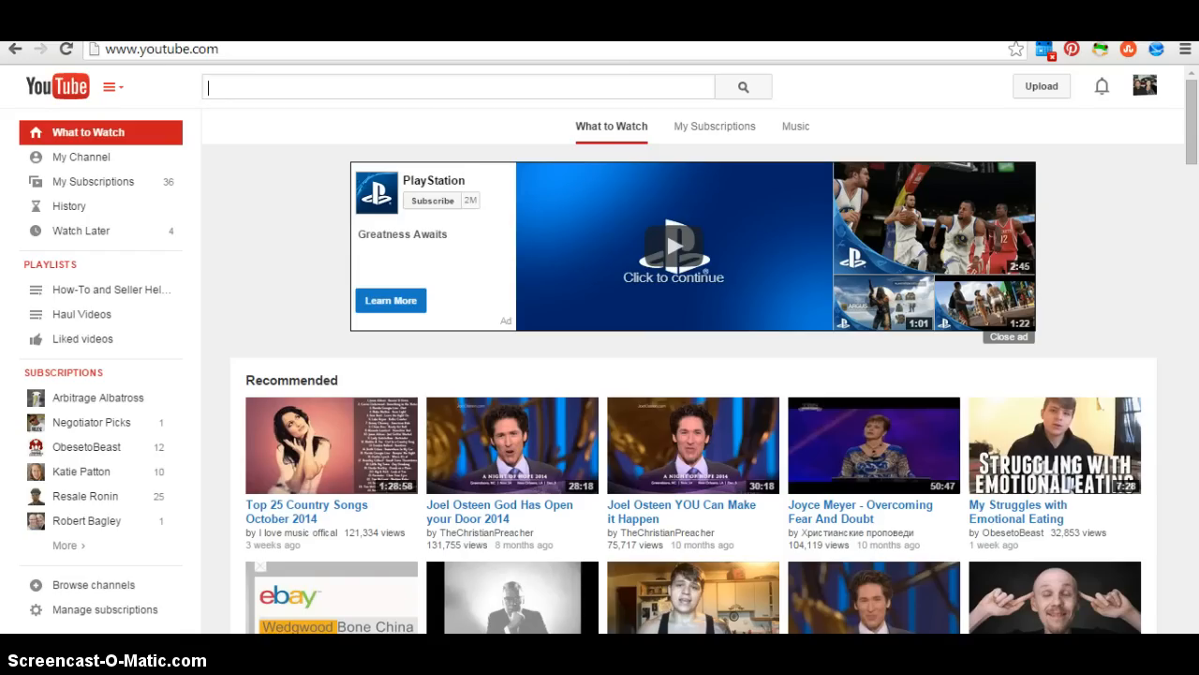
{"action": "mouse_move", "coordinate": [84, 210]}
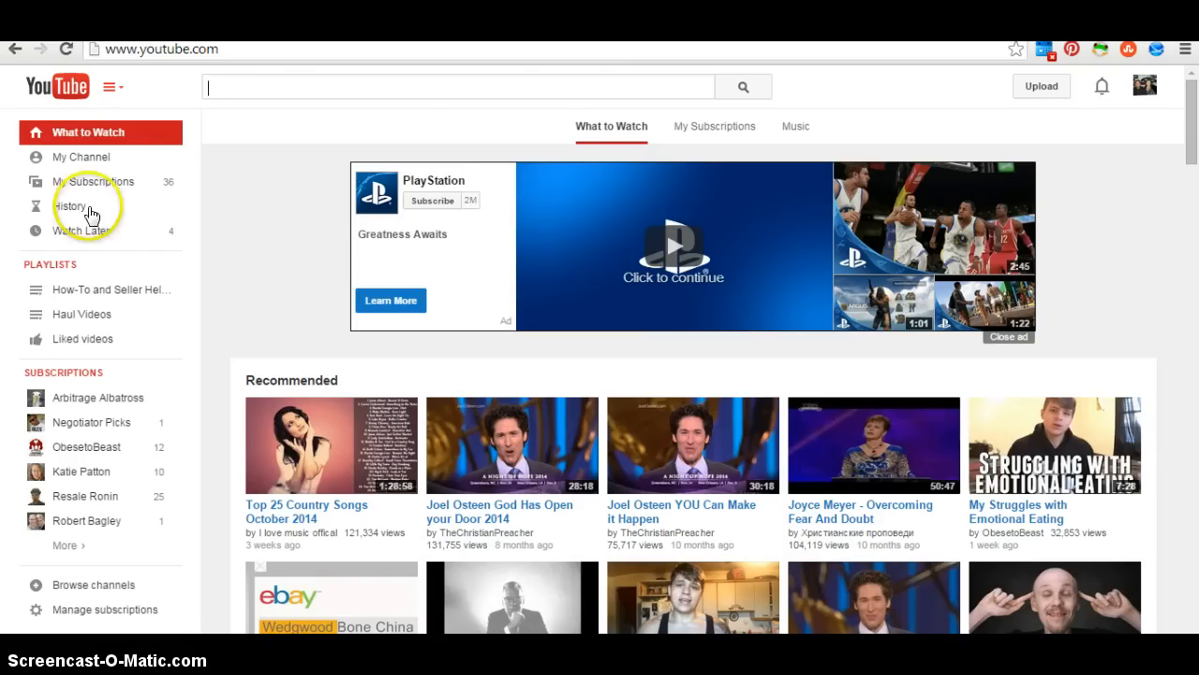
{"action": "left_click", "coordinate": [82, 157]}
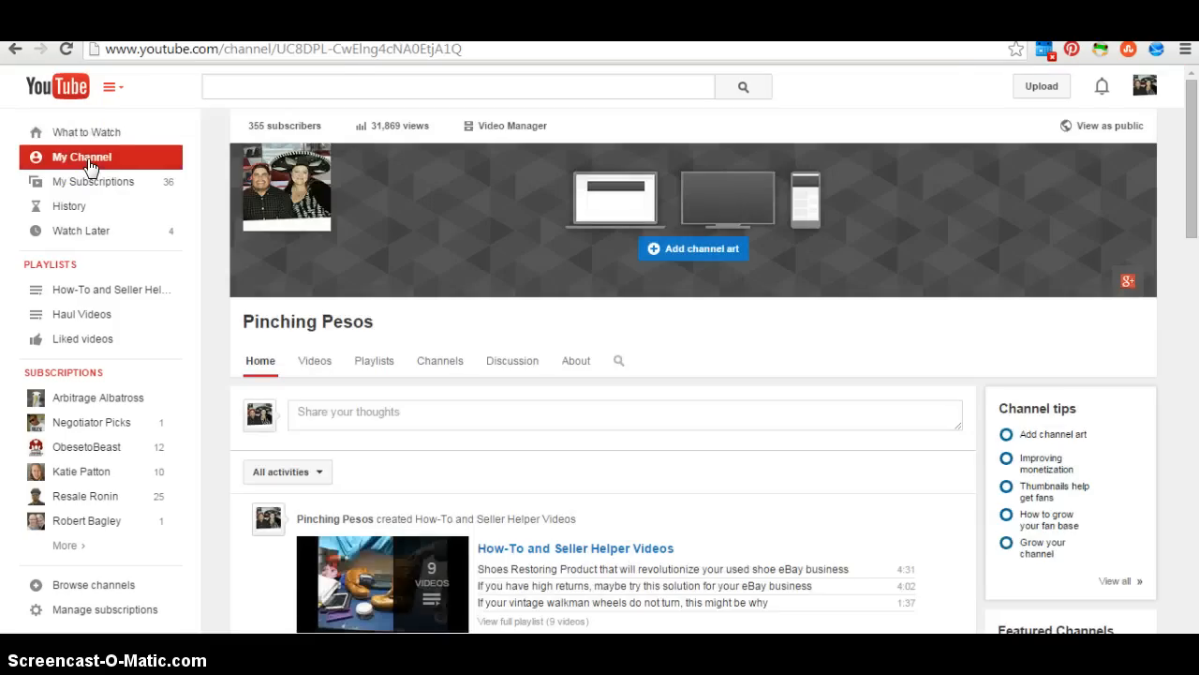
{"action": "mouse_move", "coordinate": [178, 90]}
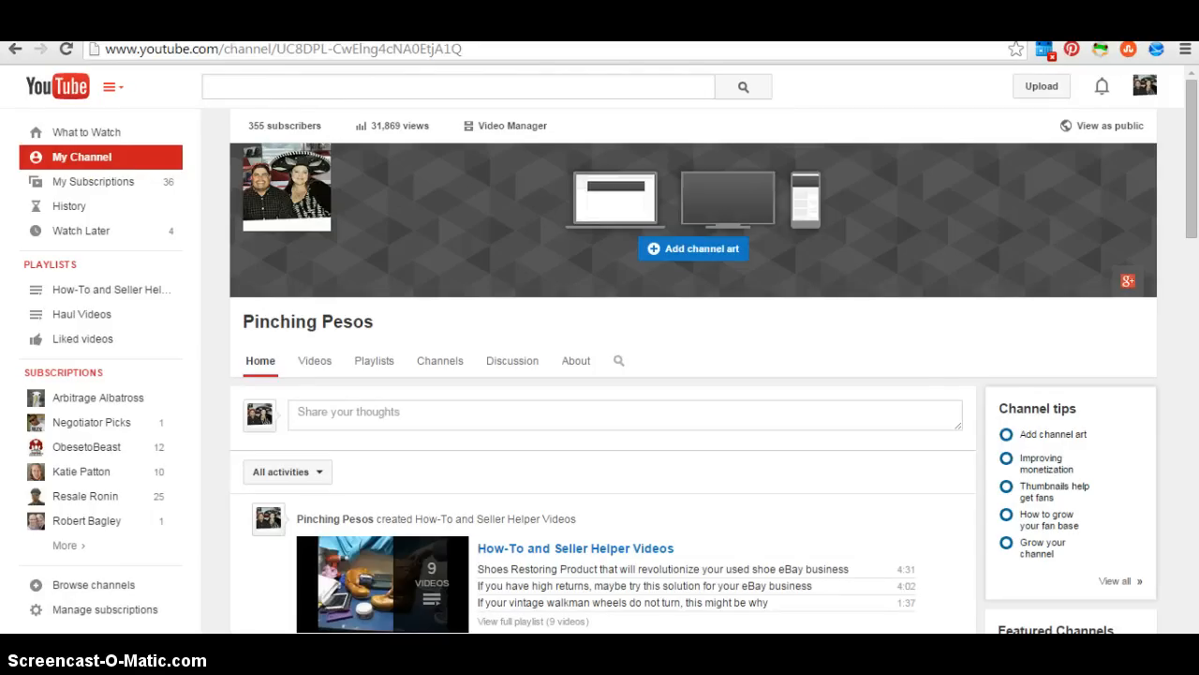
{"action": "mouse_move", "coordinate": [864, 114]}
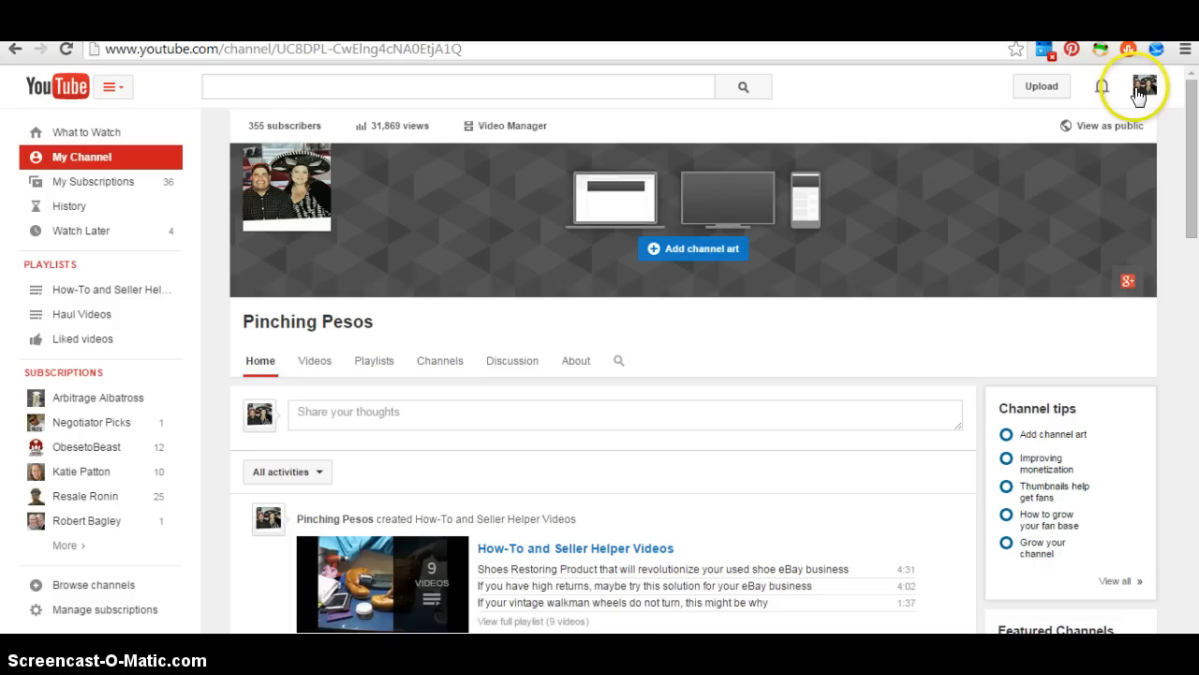
From the profile avatar menu, go to the YouTube account settings
{"action": "left_click", "coordinate": [1143, 86]}
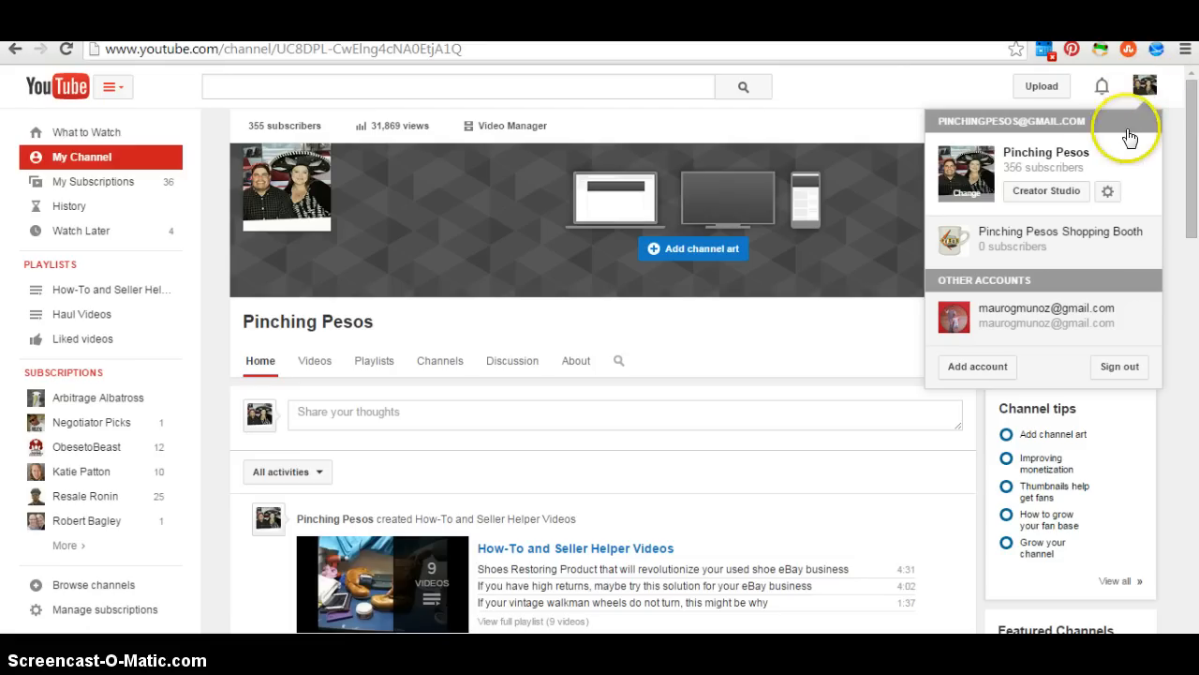
{"action": "mouse_move", "coordinate": [1110, 192]}
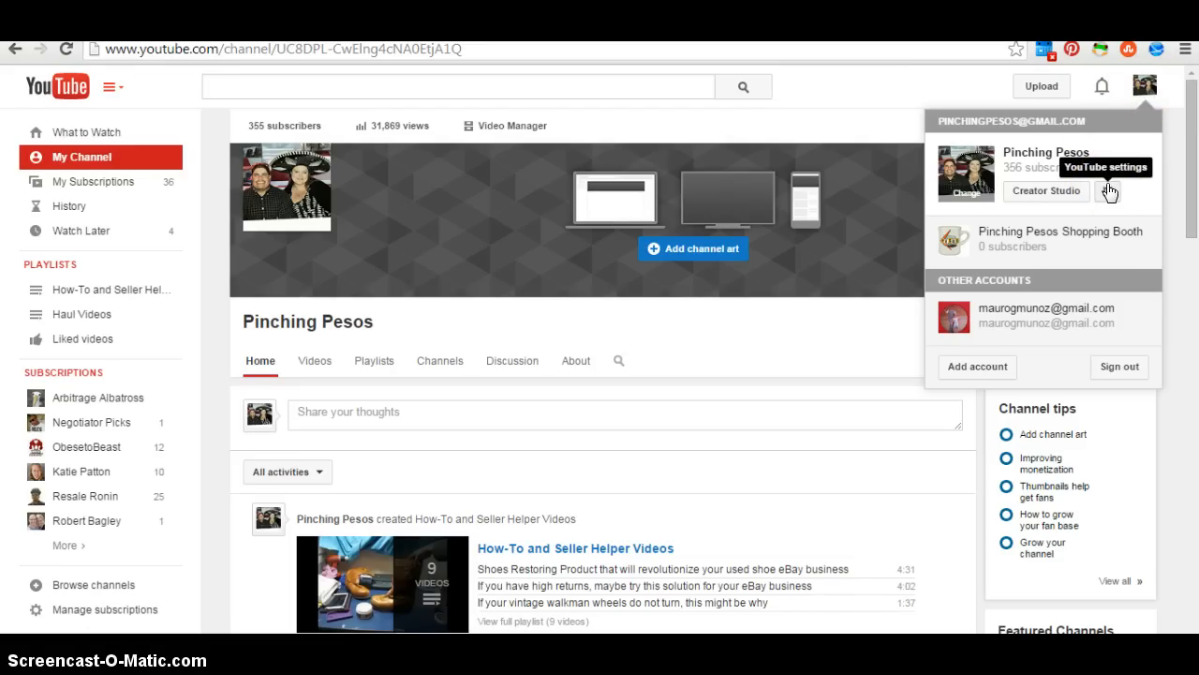
{"action": "left_click", "coordinate": [1109, 192]}
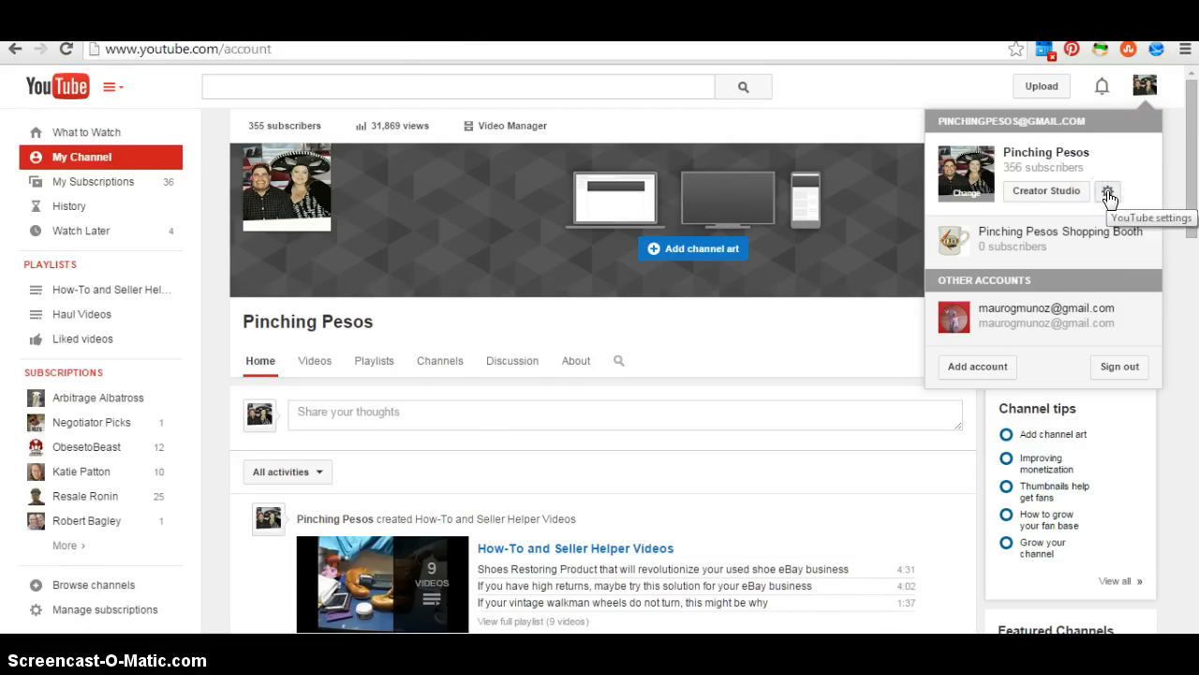
Show the Advanced account settings with the long channel URL and Create custom URL link
{"action": "left_click", "coordinate": [1109, 191]}
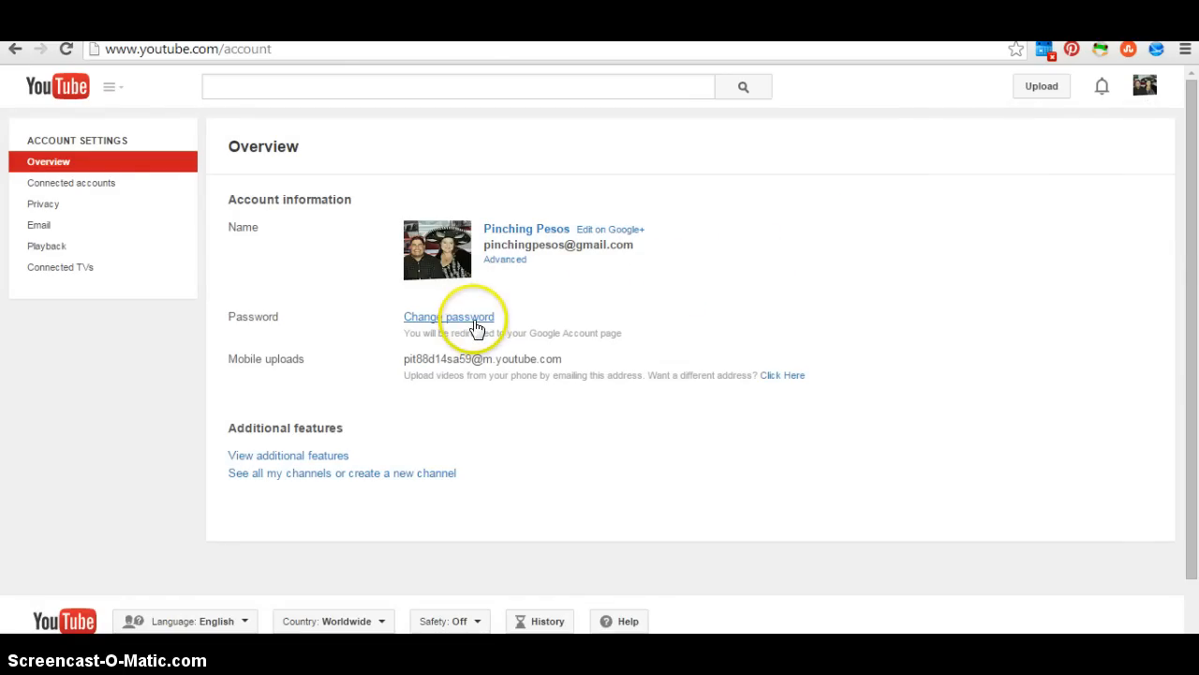
{"action": "left_click", "coordinate": [506, 259]}
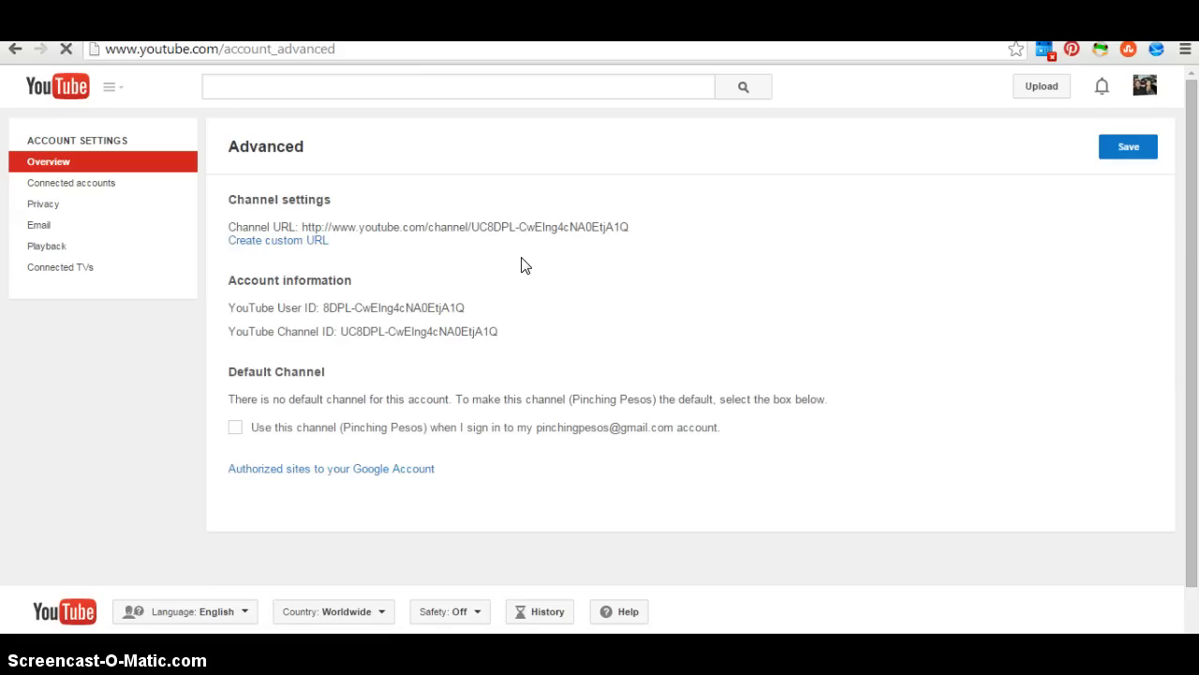